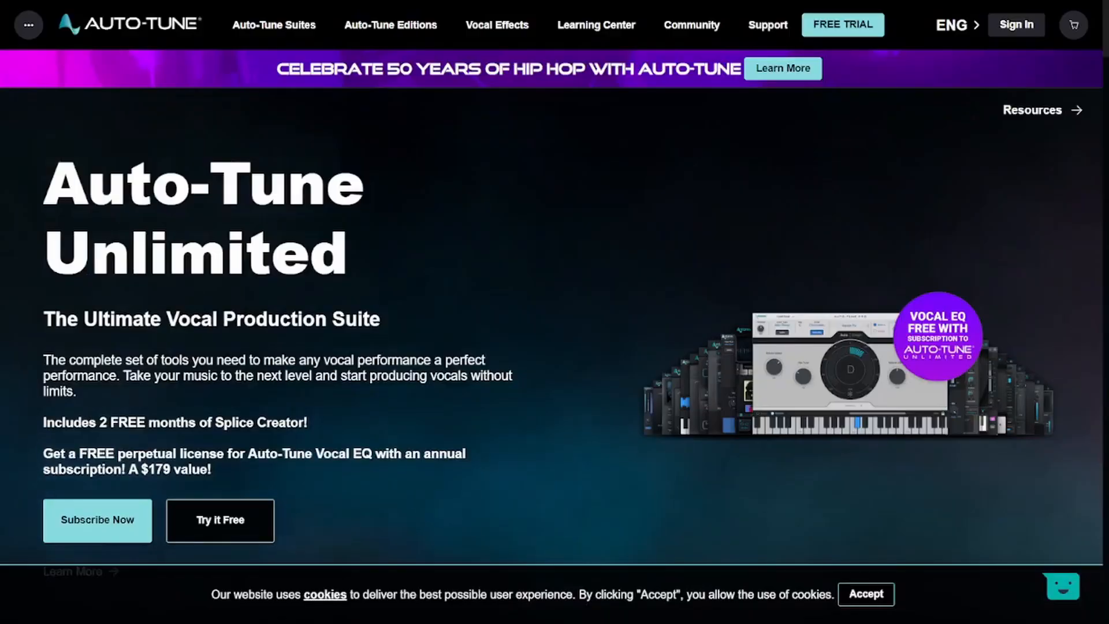
Choose an Auto-Tune edition on the Antares site and confirm the yearly subscription renewal at checkout.
click(391, 25)
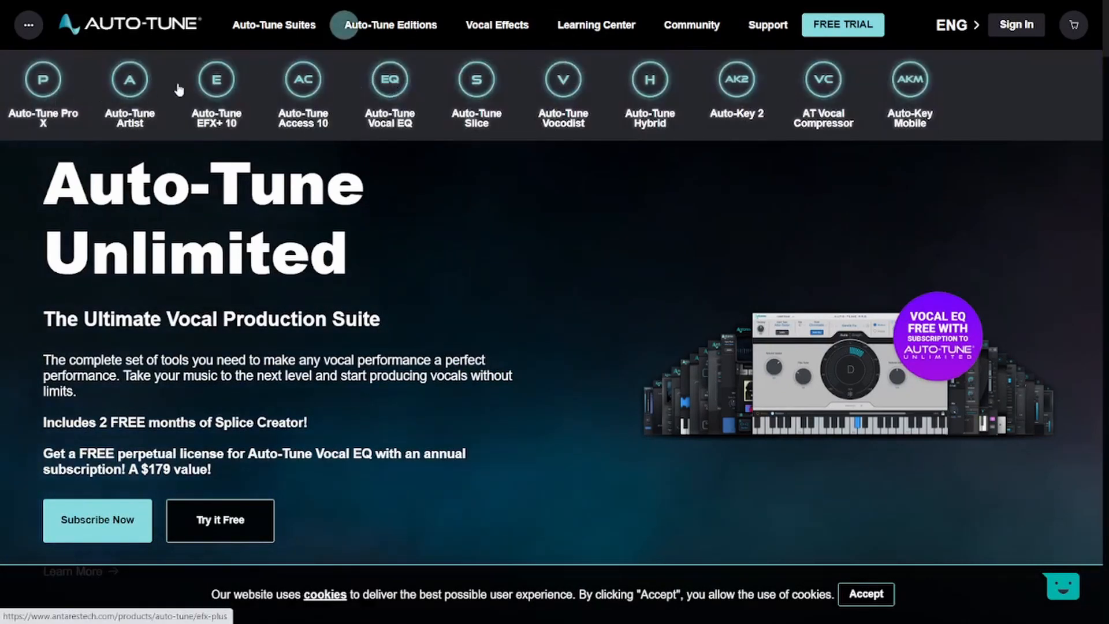
click(303, 80)
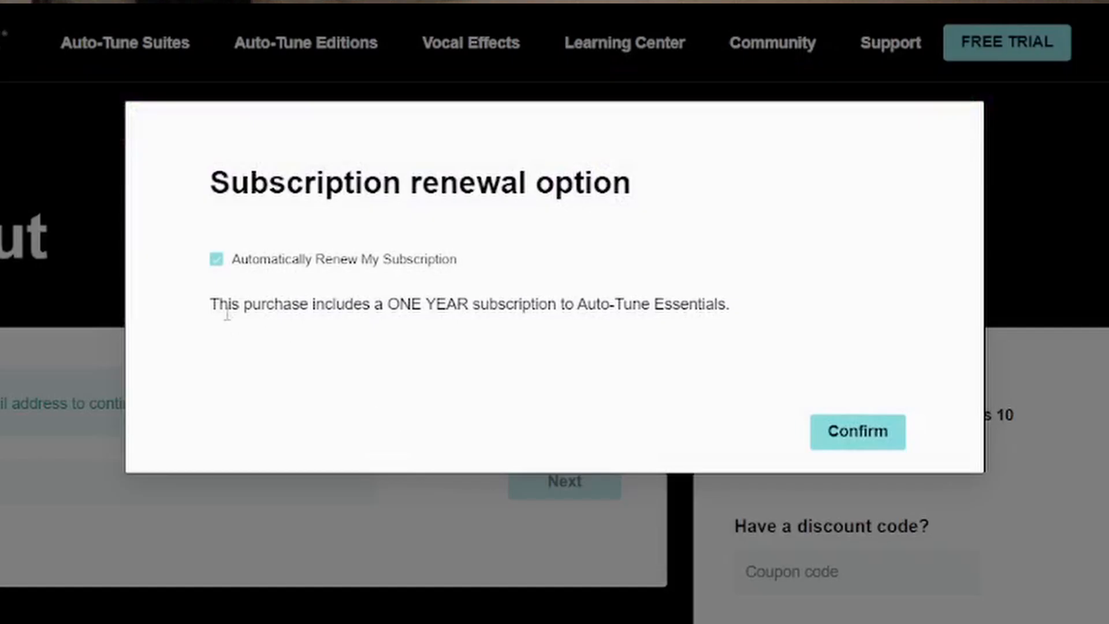
click(216, 259)
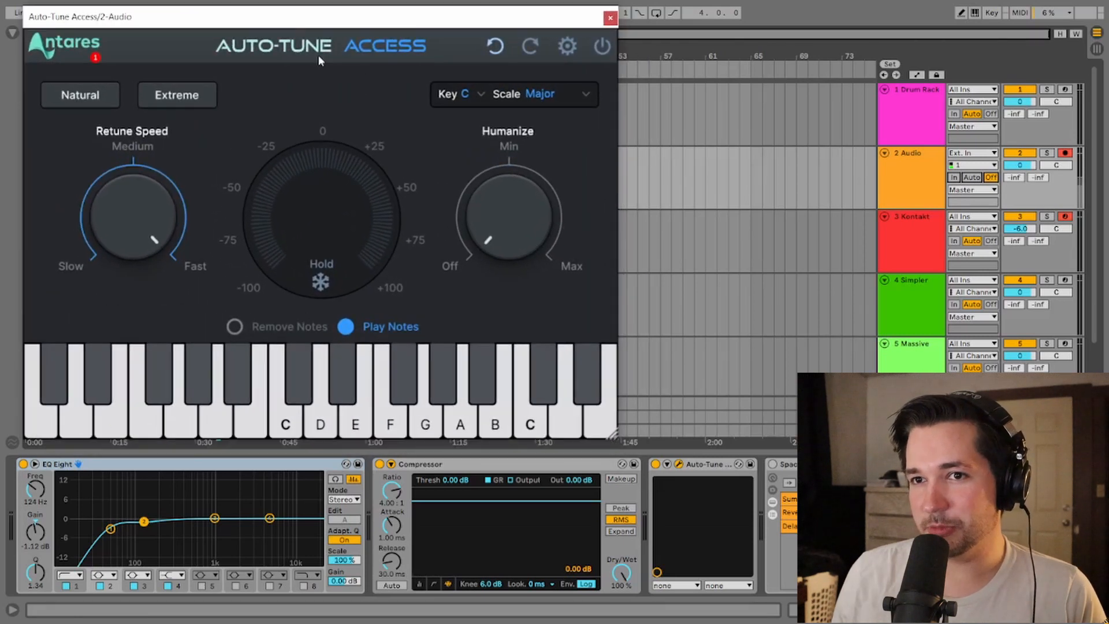
mouse_move(140, 212)
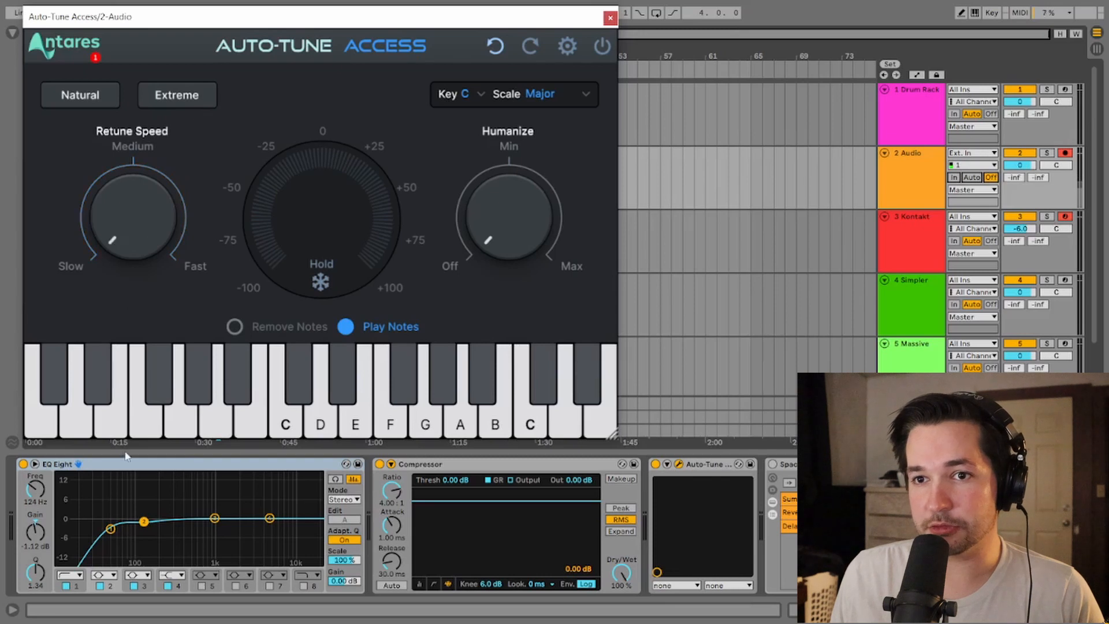
mouse_move(127, 228)
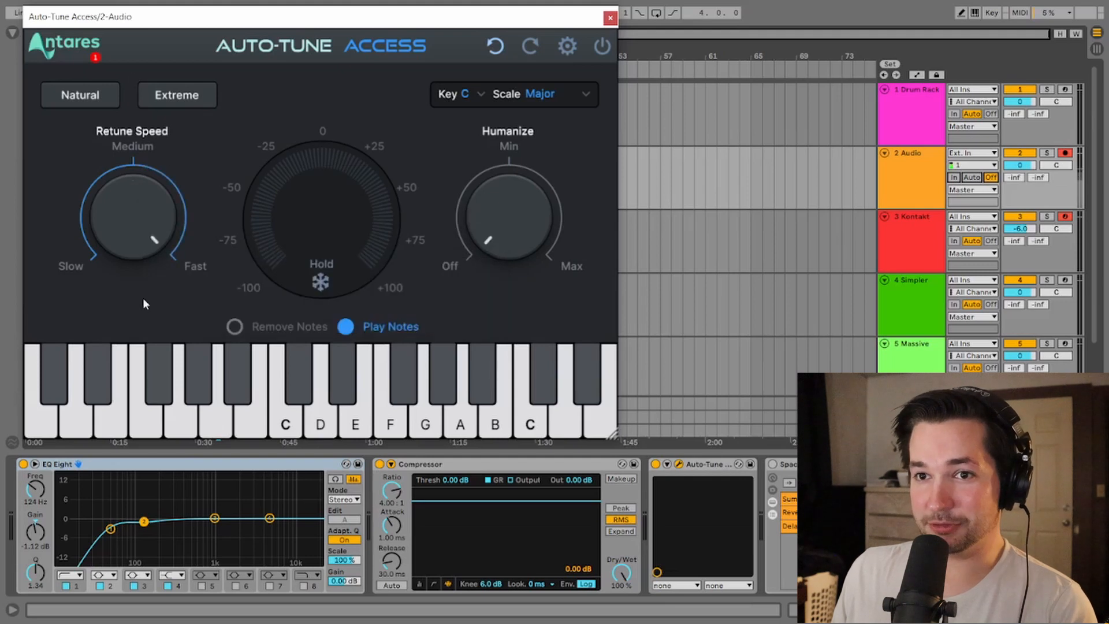
mouse_move(142, 240)
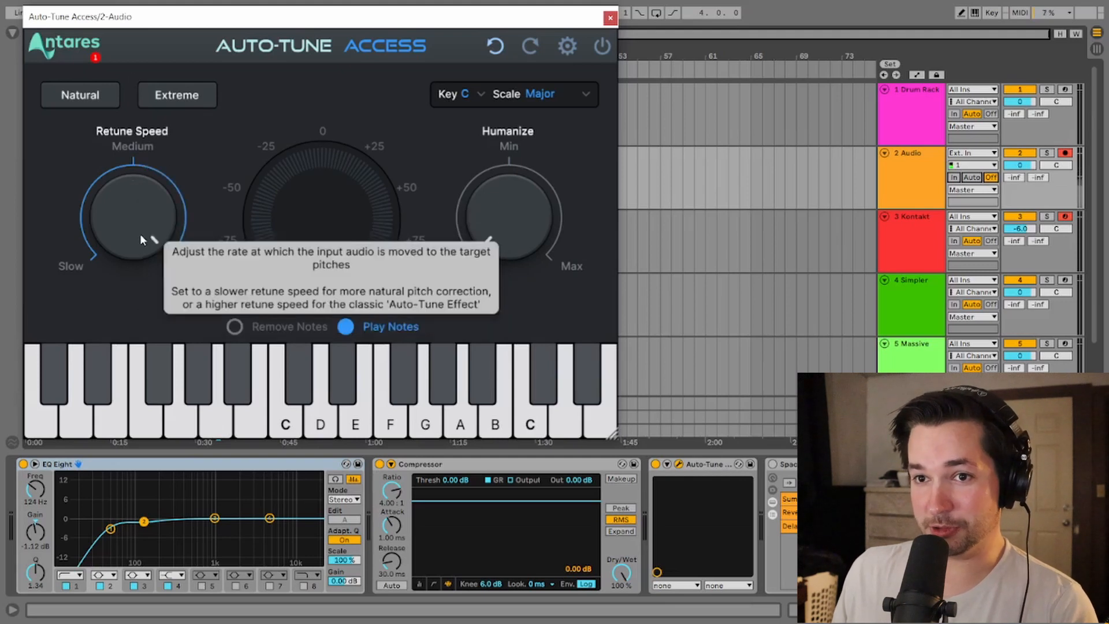
mouse_move(148, 199)
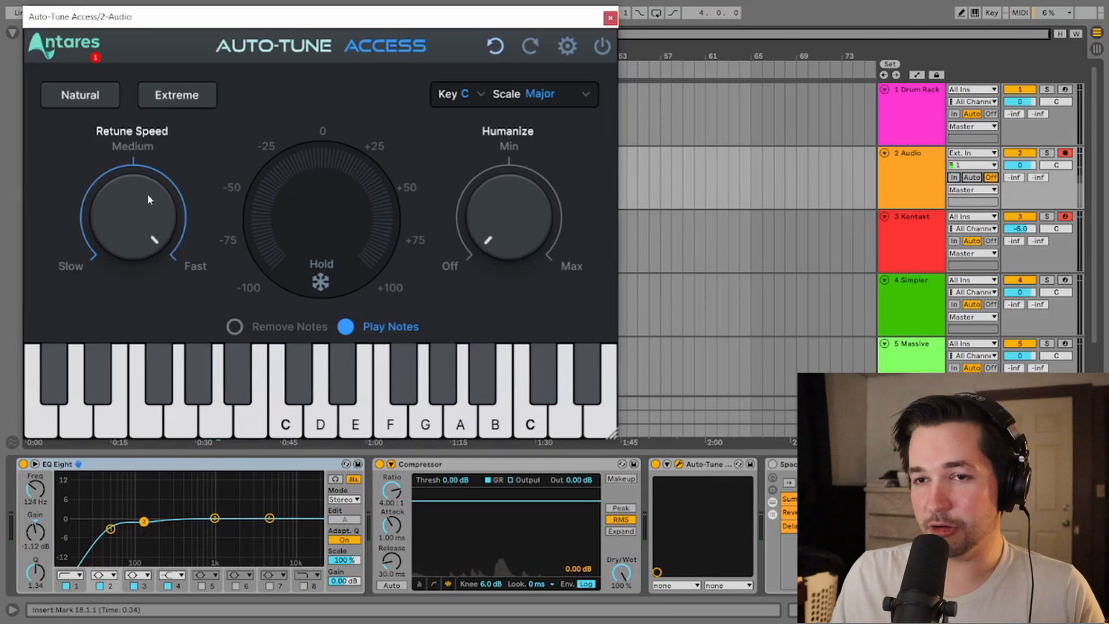
mouse_move(144, 208)
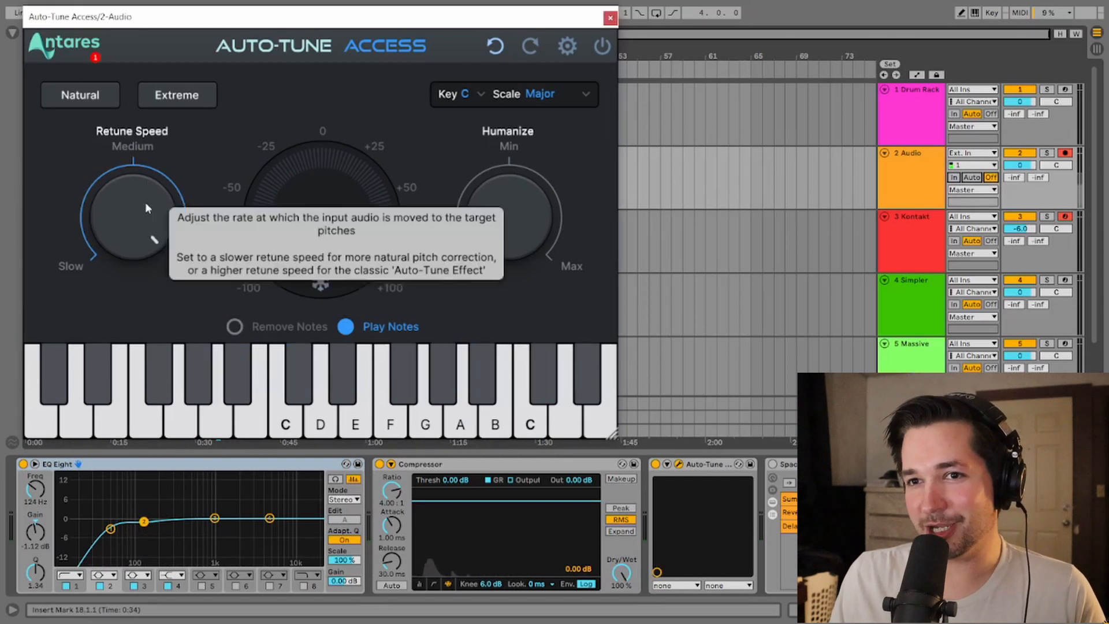
mouse_move(138, 435)
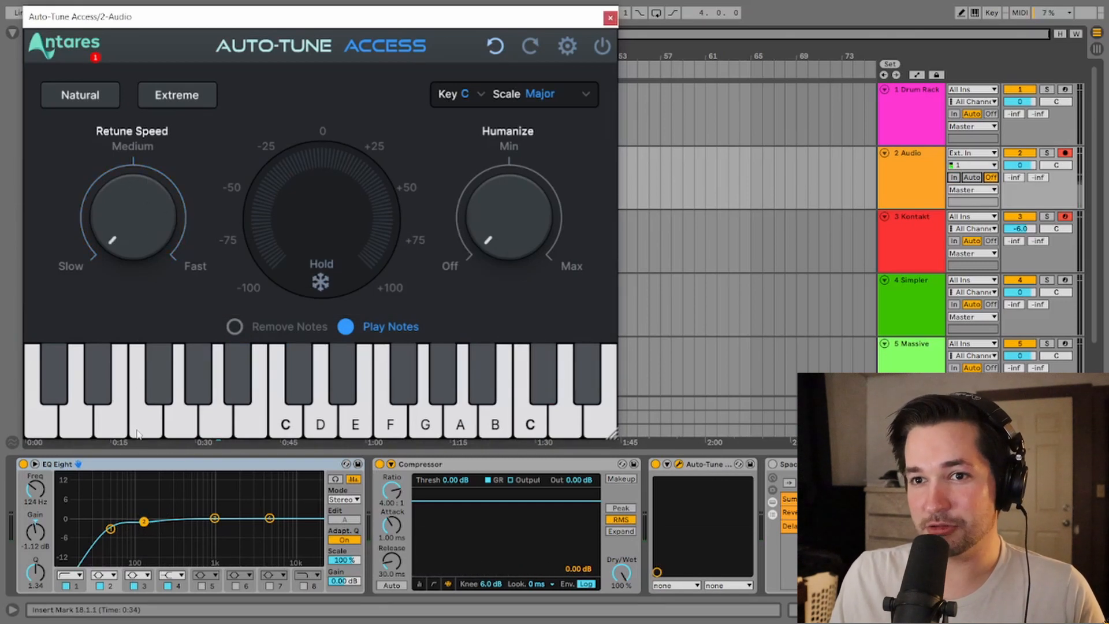
mouse_move(505, 224)
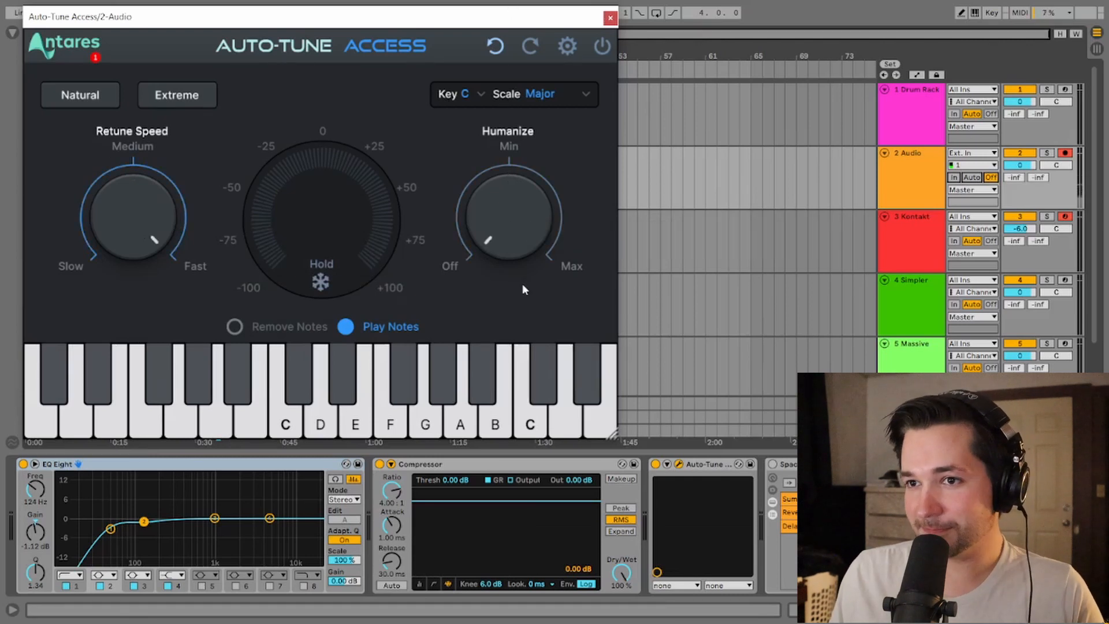
mouse_move(515, 227)
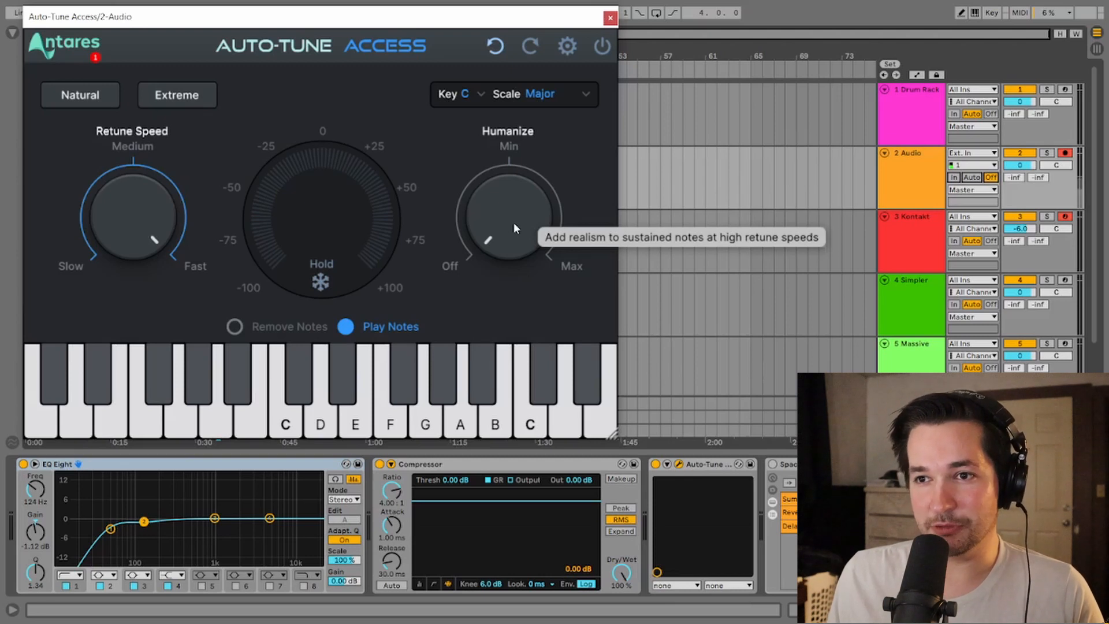
mouse_move(242, 149)
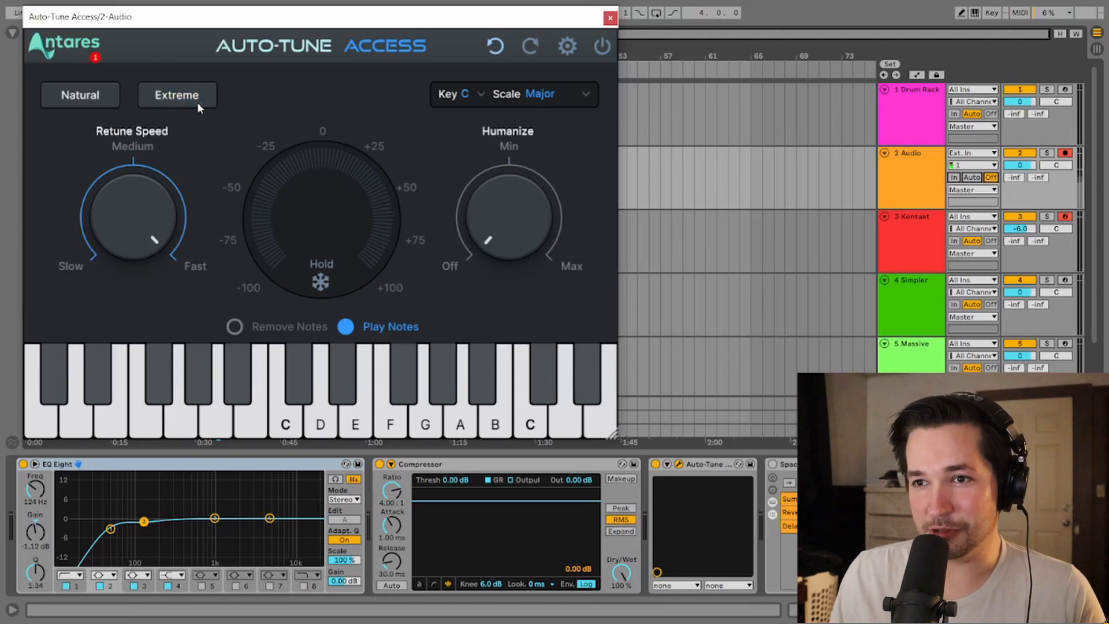
Apply a preset correction style, leaving Retune Speed slow and Humanize near maximum.
click(80, 94)
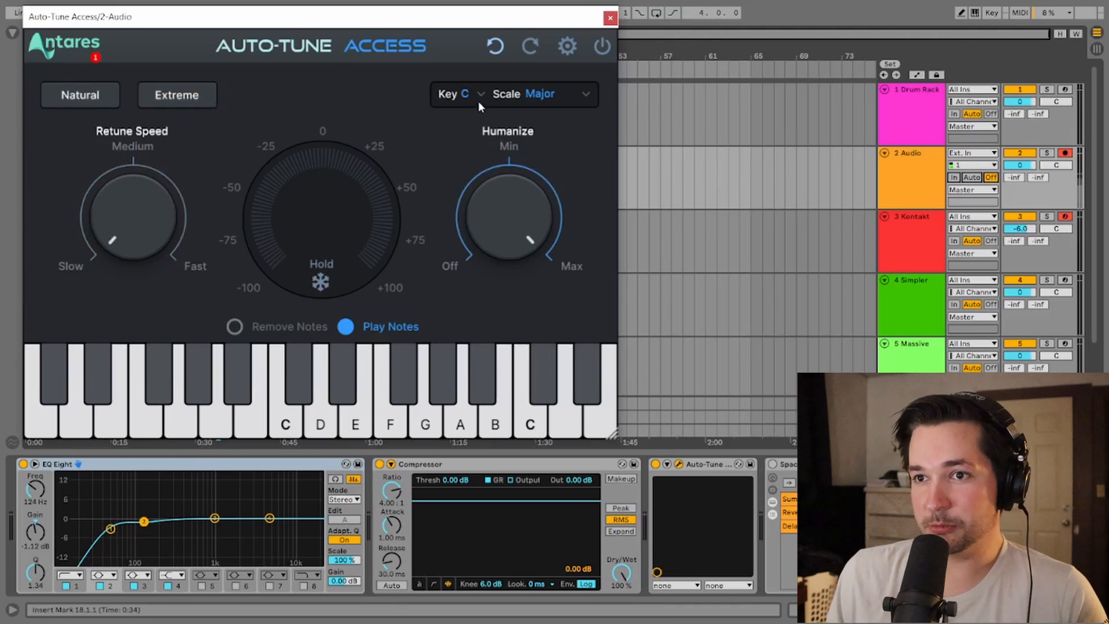
Briefly try the Chromatic scale, then set the correction key to D with the Major scale.
click(462, 95)
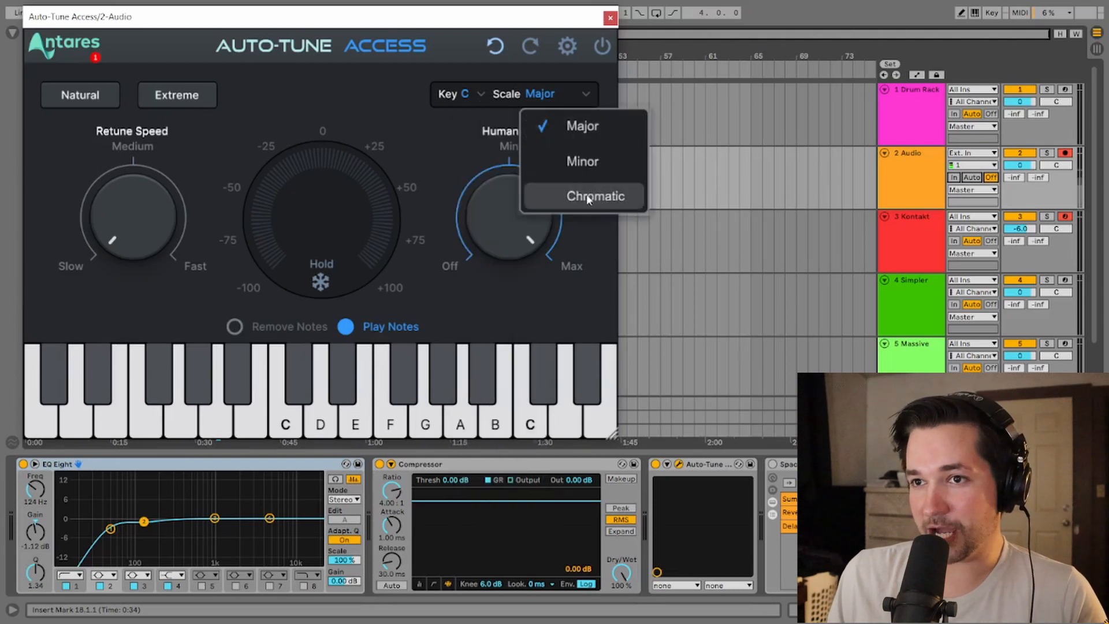
click(589, 195)
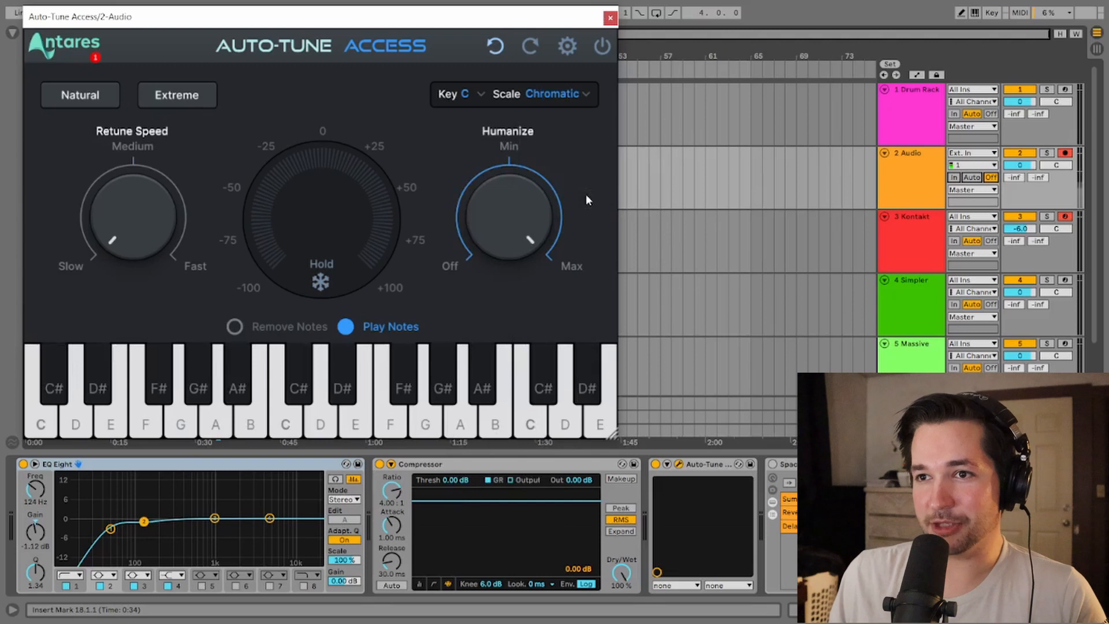
click(467, 95)
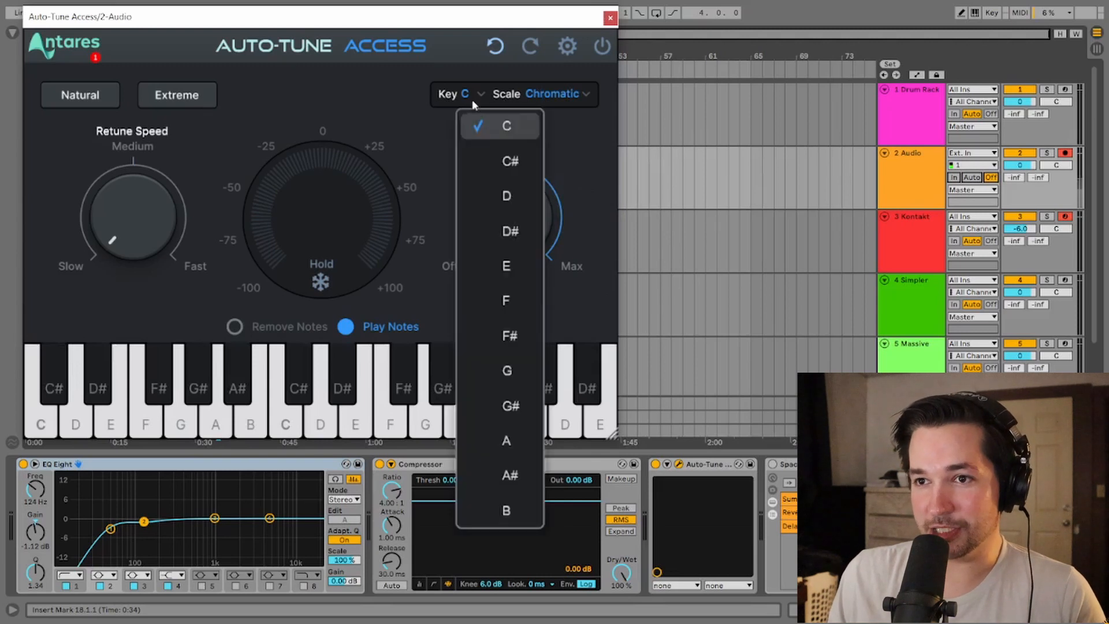
click(506, 196)
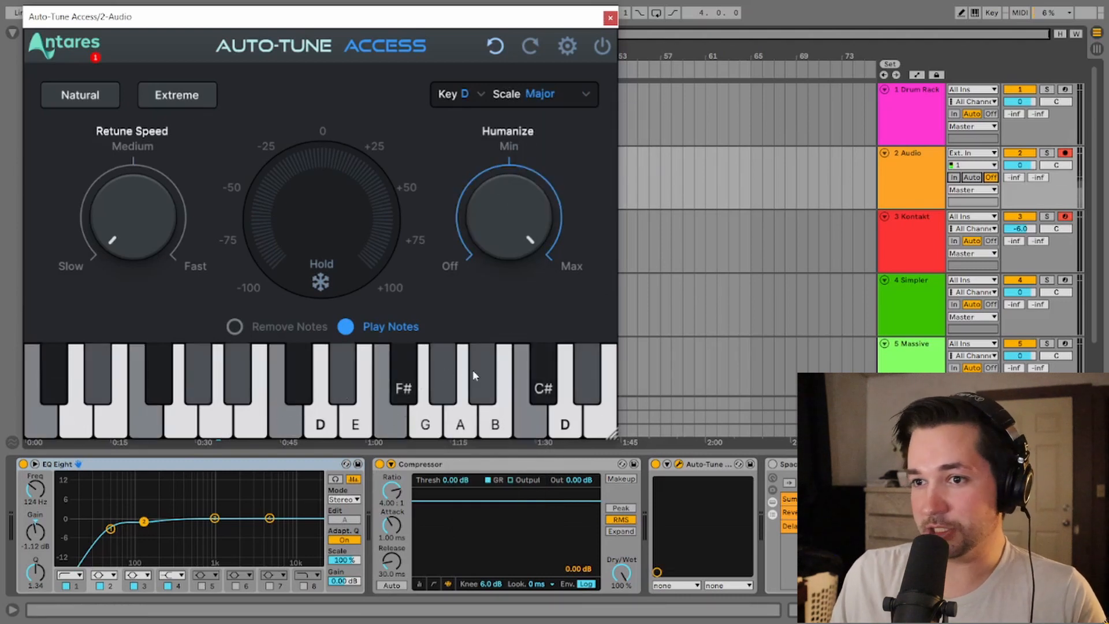
mouse_move(539, 429)
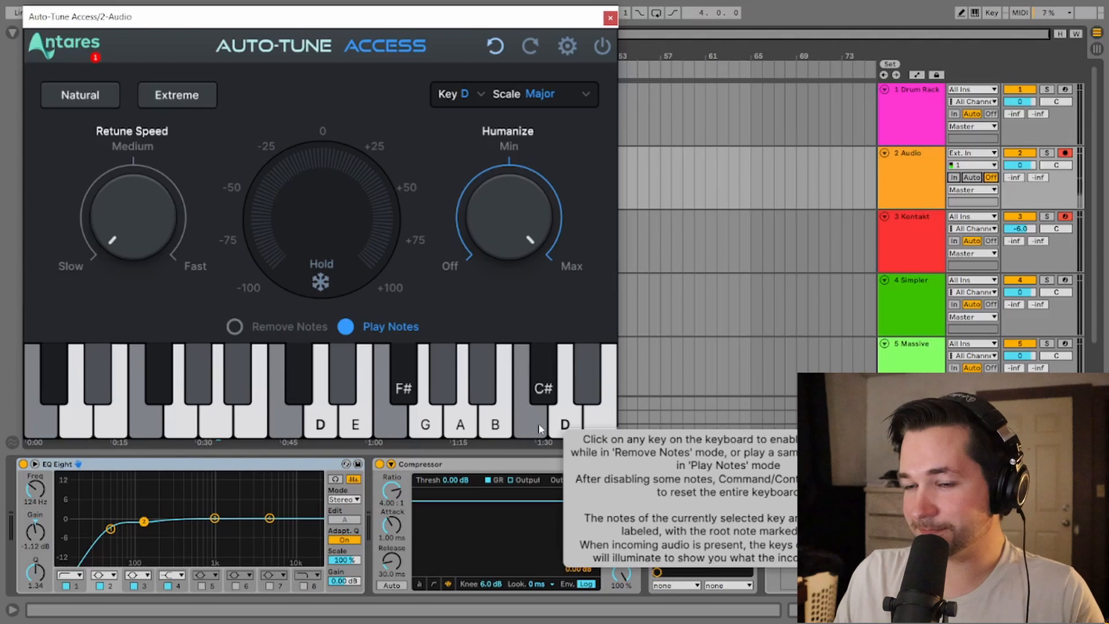
click(233, 326)
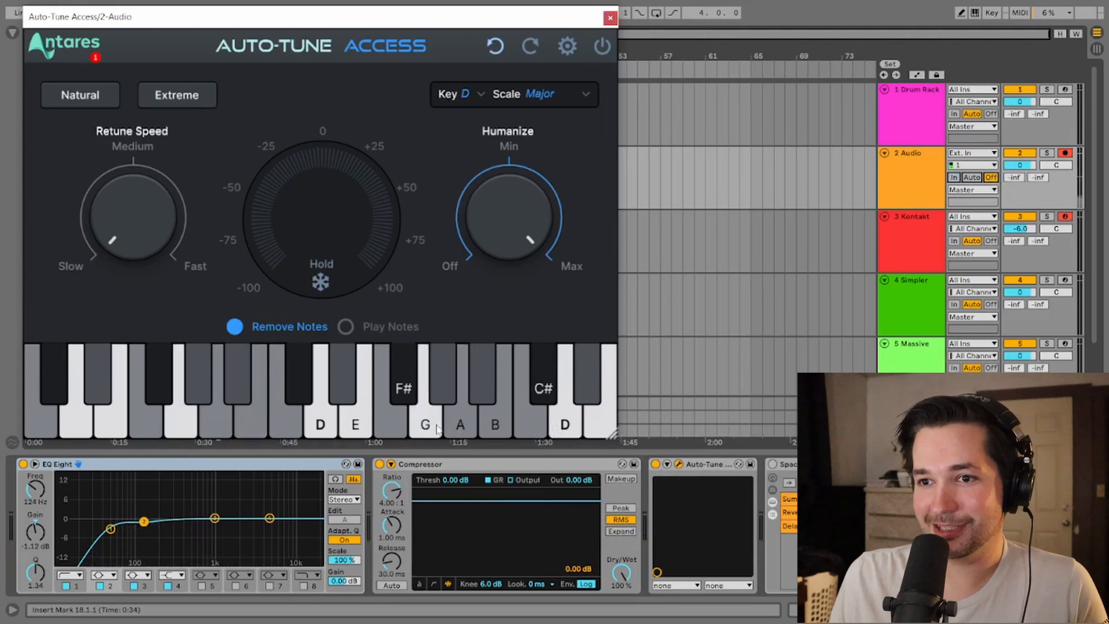
click(346, 326)
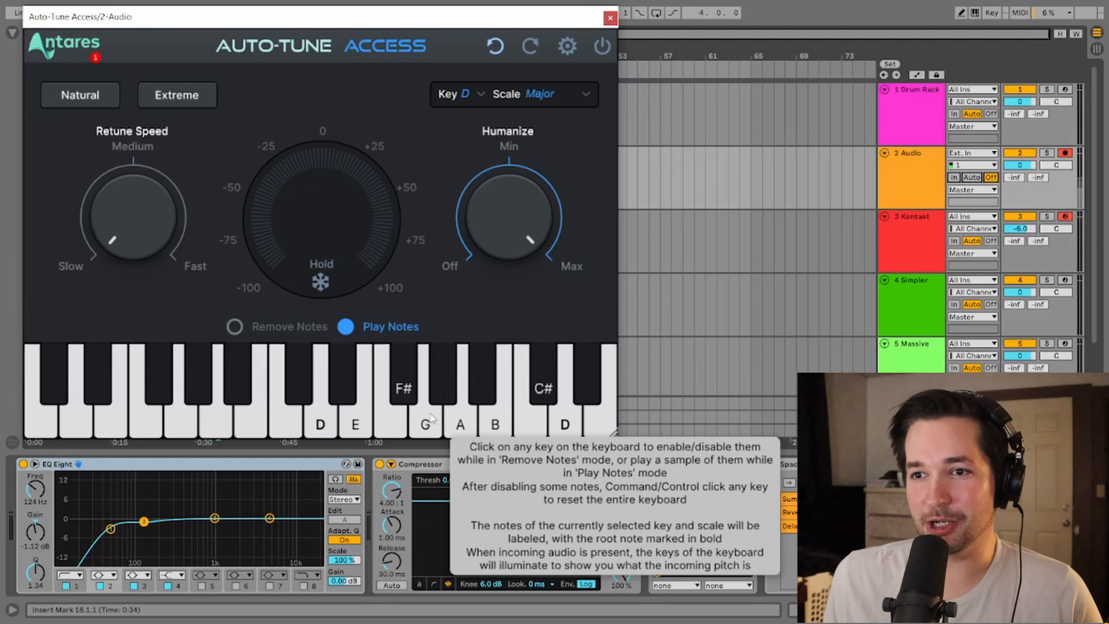
Set the key back to C and switch the note keyboard to Remove Notes mode.
click(460, 95)
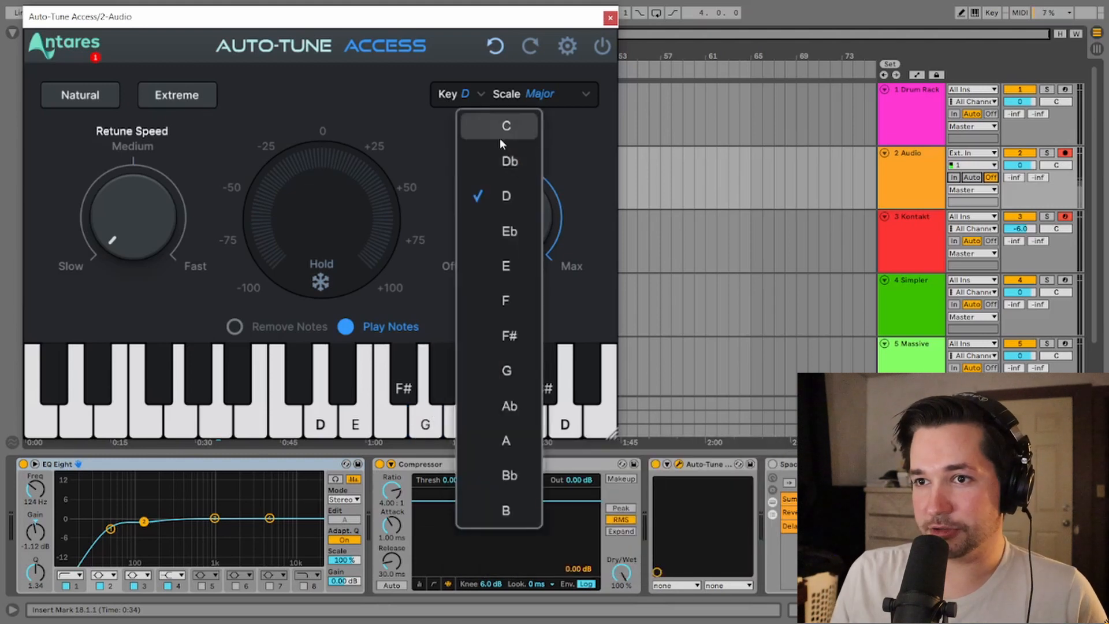
click(506, 126)
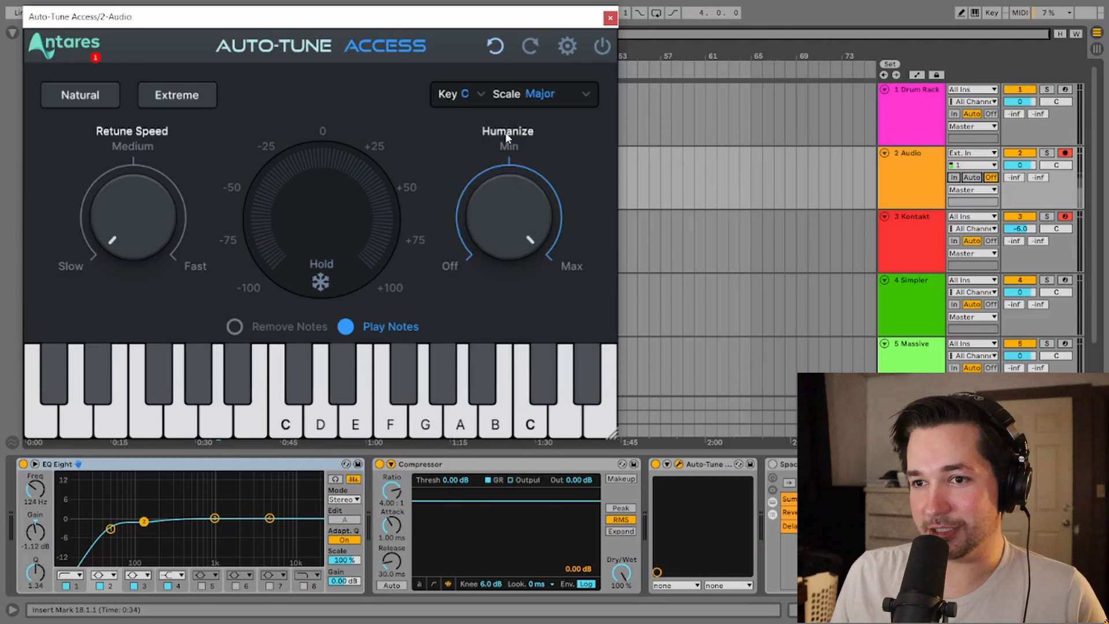
mouse_move(293, 340)
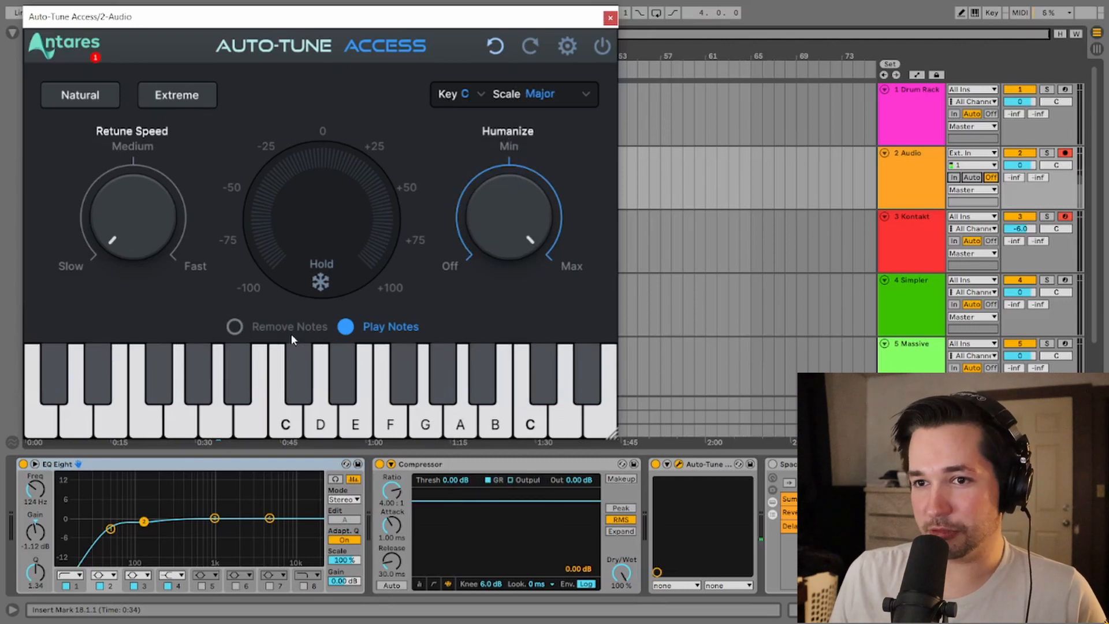
click(234, 326)
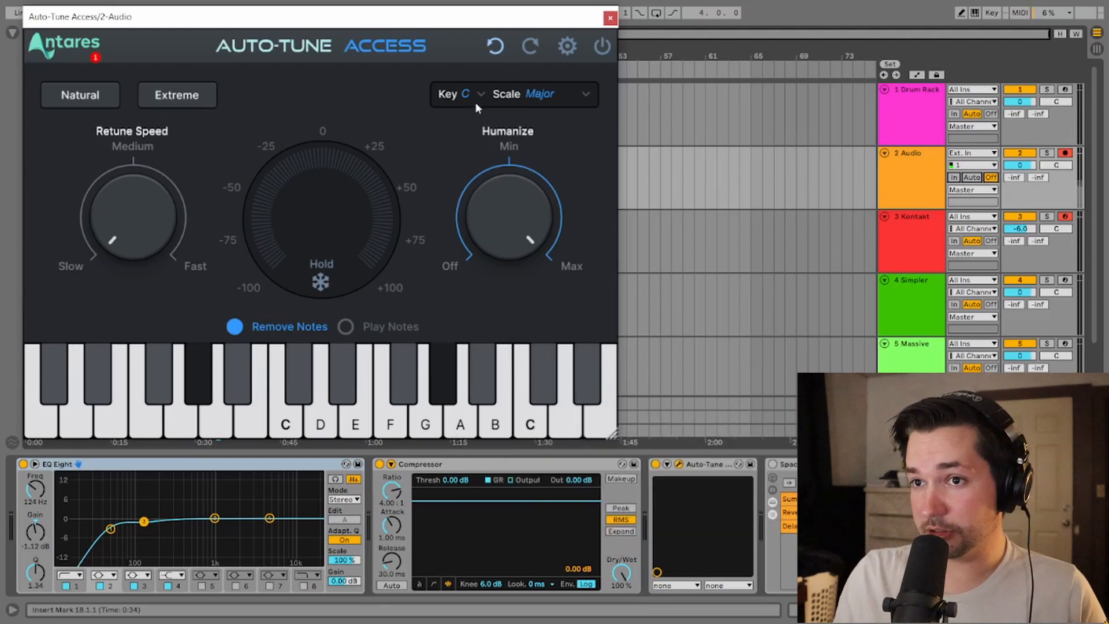
Switch the scale to Chromatic so all twelve notes appear on the keyboard.
click(553, 95)
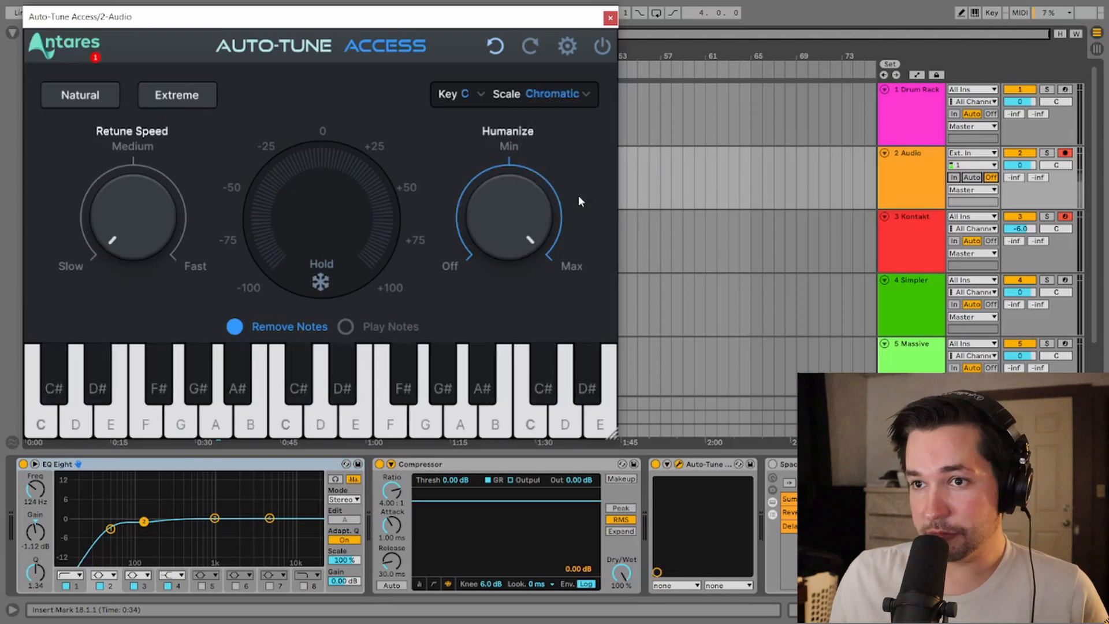
mouse_move(589, 106)
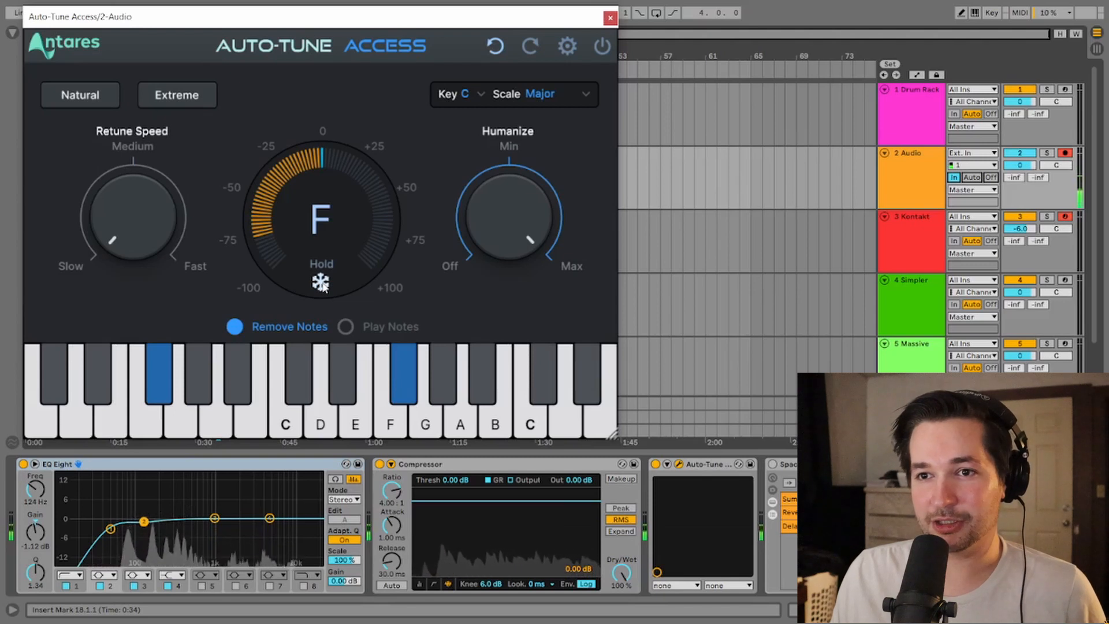
Close the Auto-Tune Access window after watching the vocal's pitch meter in C Major.
click(608, 18)
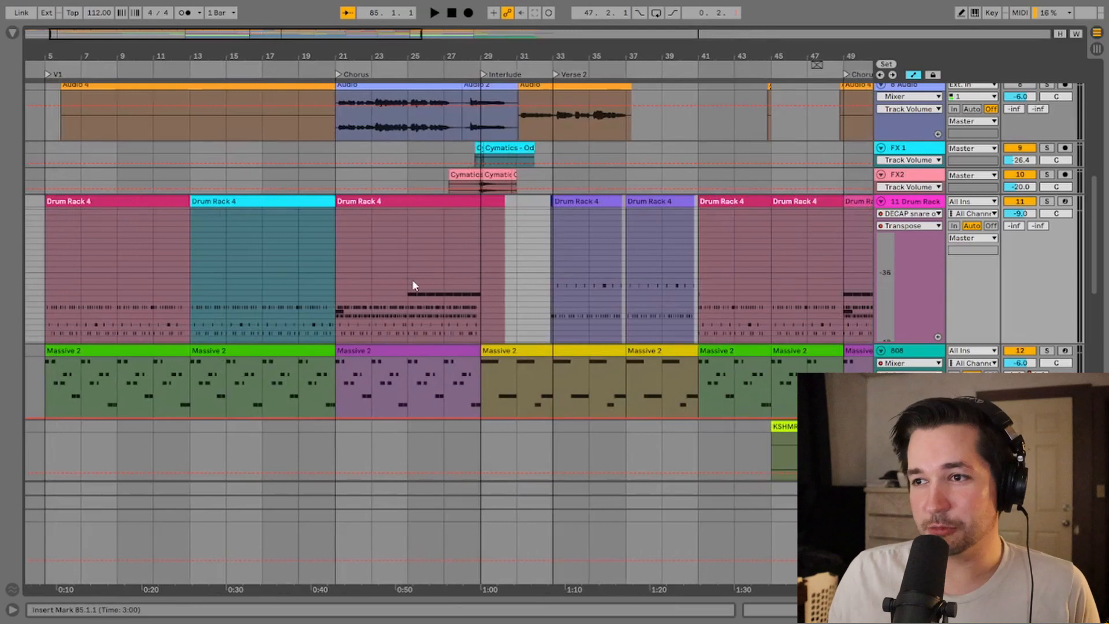
Scroll down the arrangement before loading the vocal song project.
scroll(down, 3)
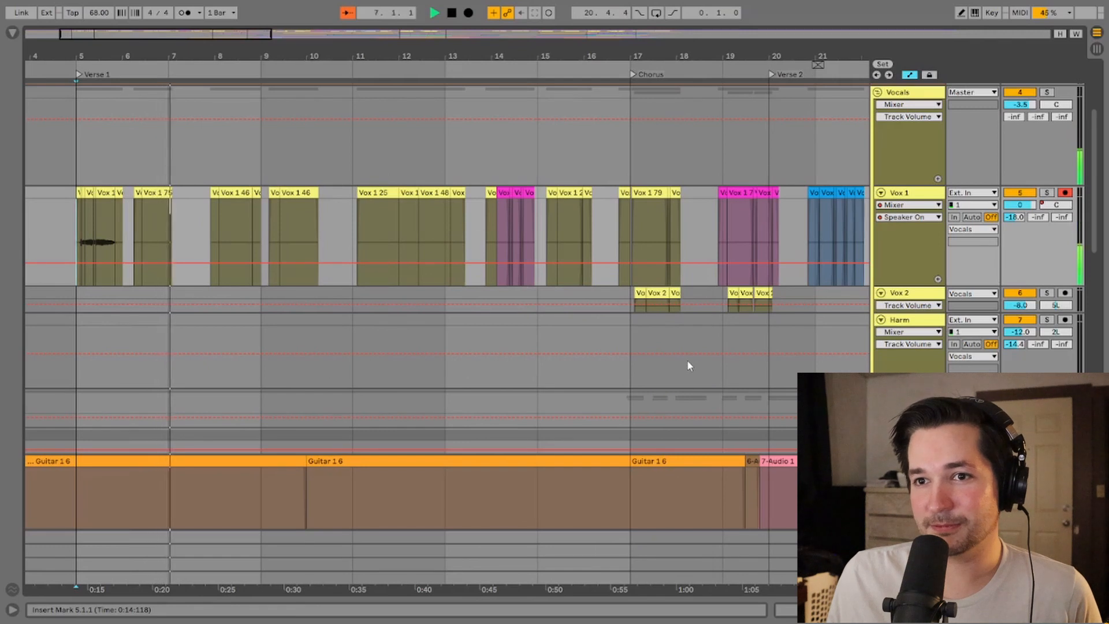
Open Melodyne's editor window for the Vox 1 vocal track.
click(437, 13)
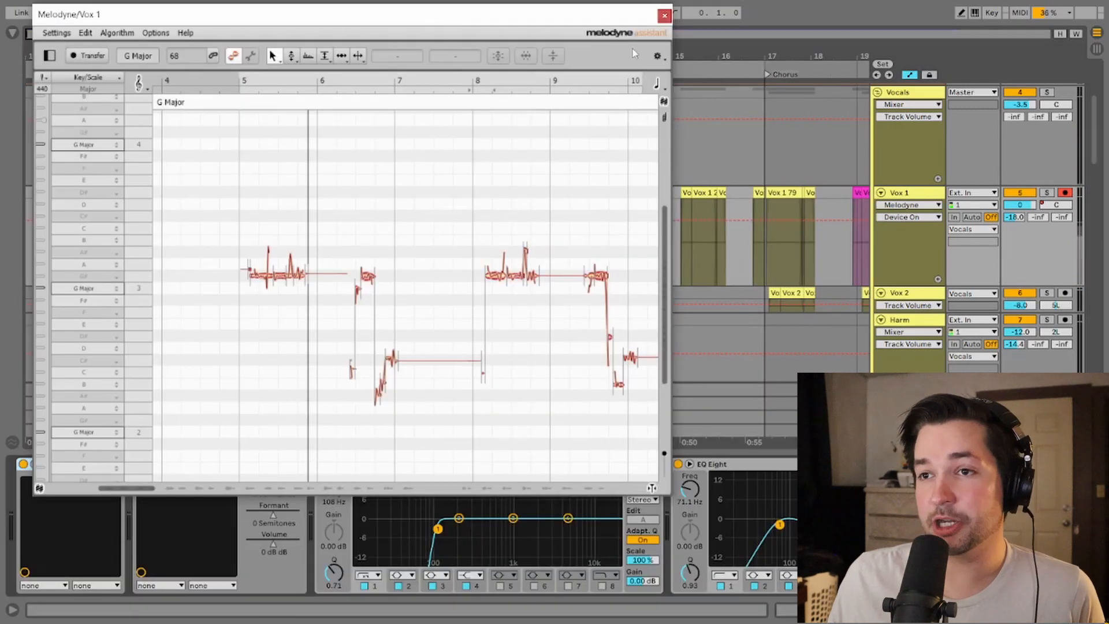
Review the Vox 1 pitch blobs in G Major, then close the Melodyne window.
click(661, 16)
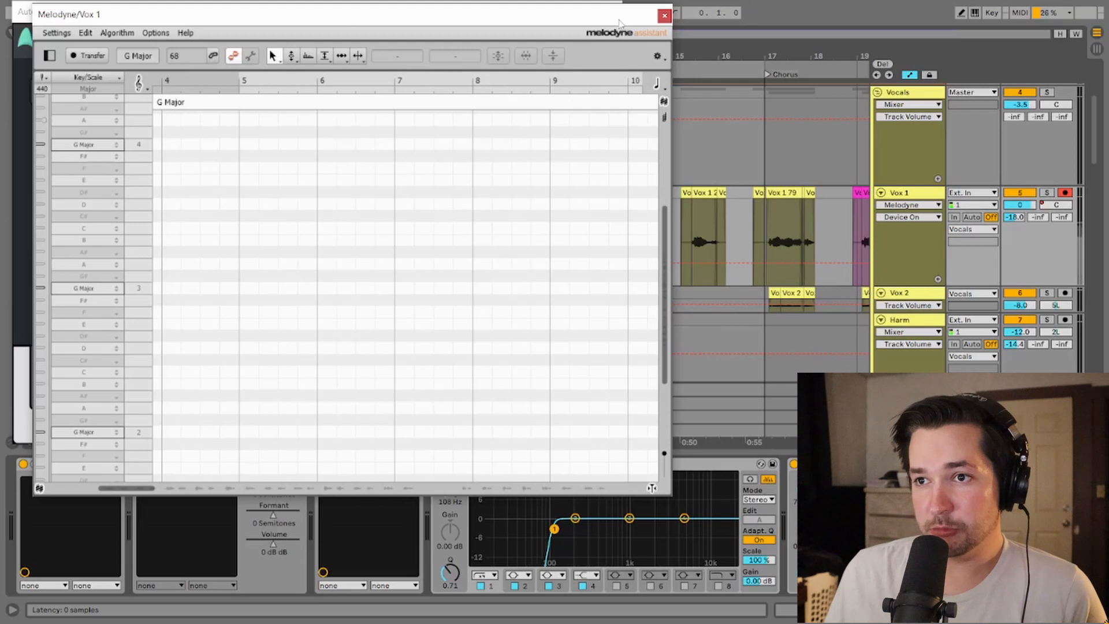
mouse_move(630, 23)
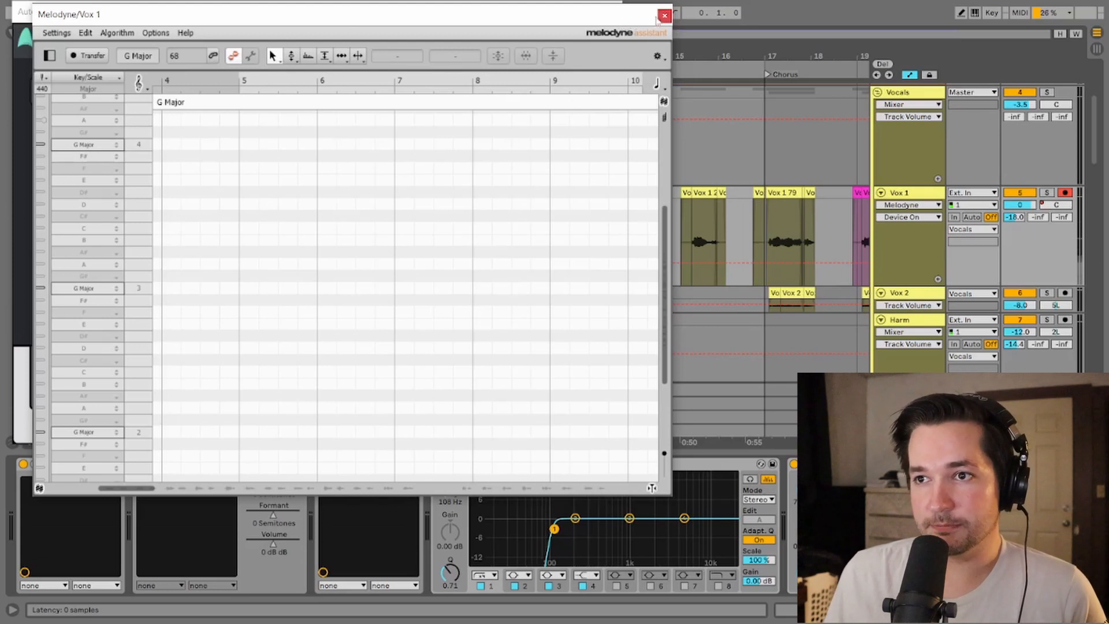
click(664, 15)
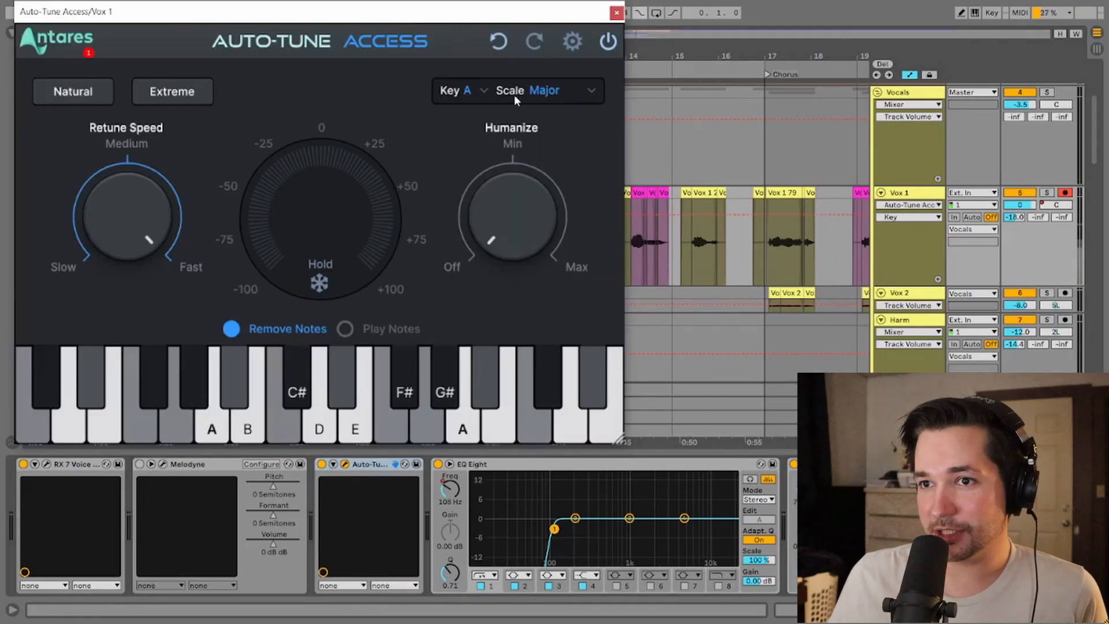
Slow the Retune Speed with Humanize raised for Vox 1 in A Major, then close the window.
click(73, 91)
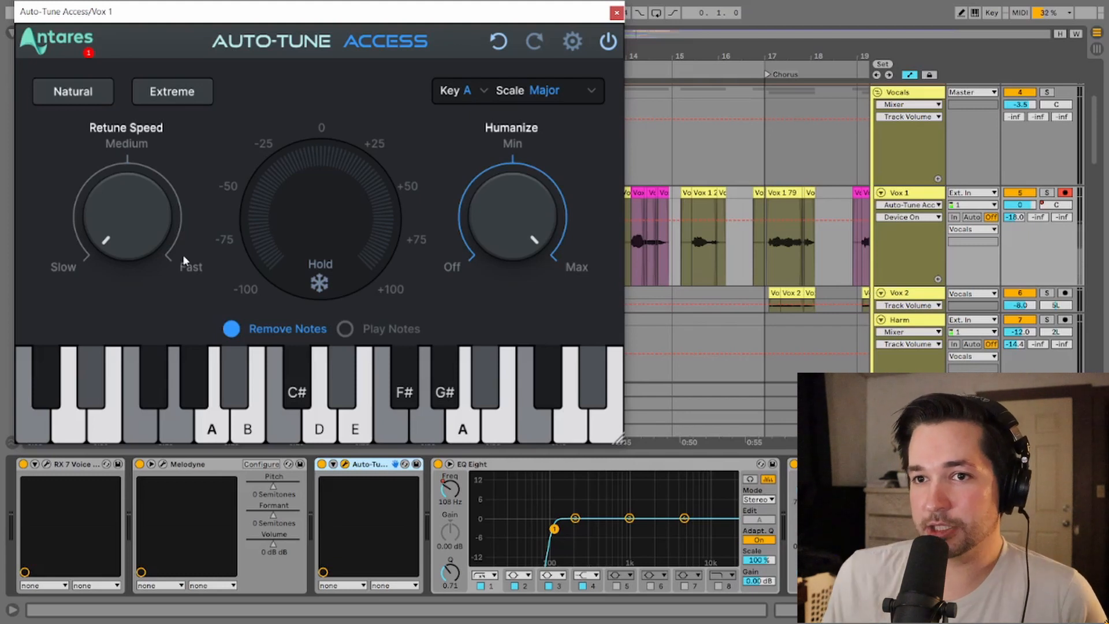
click(615, 12)
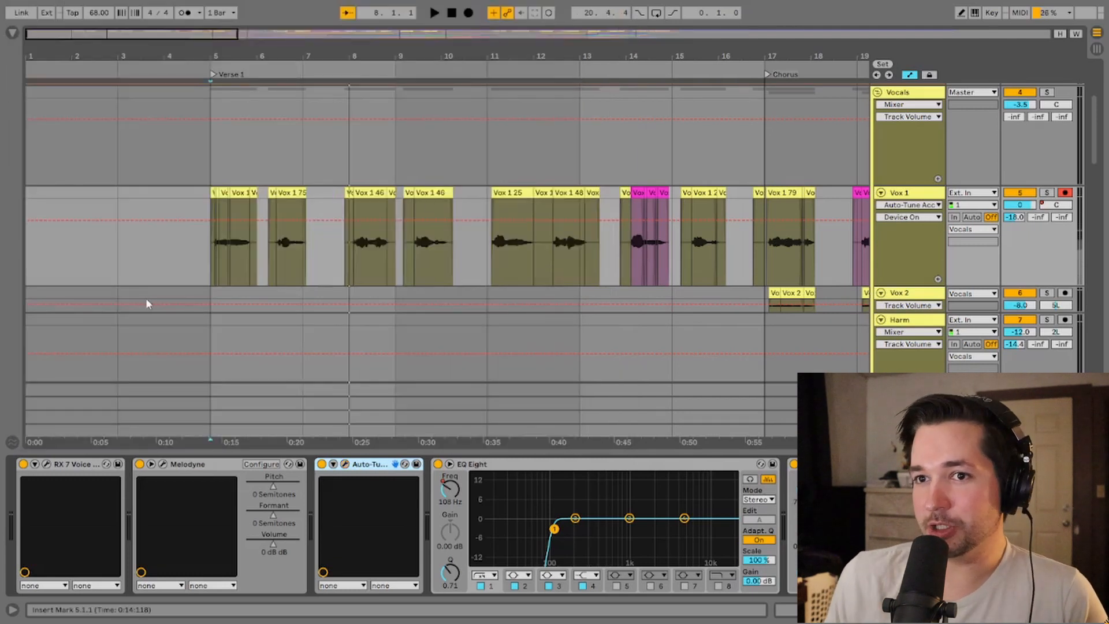